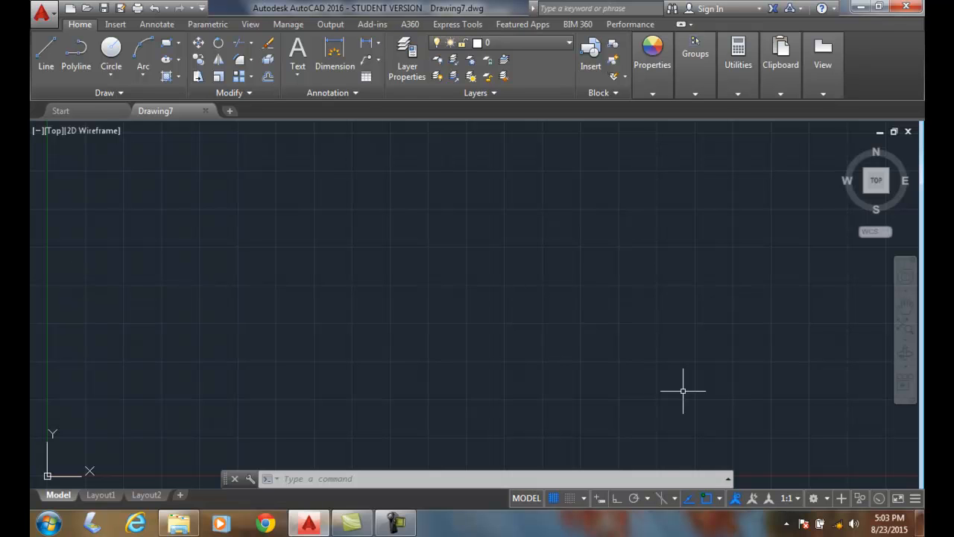
mouse_move(732, 394)
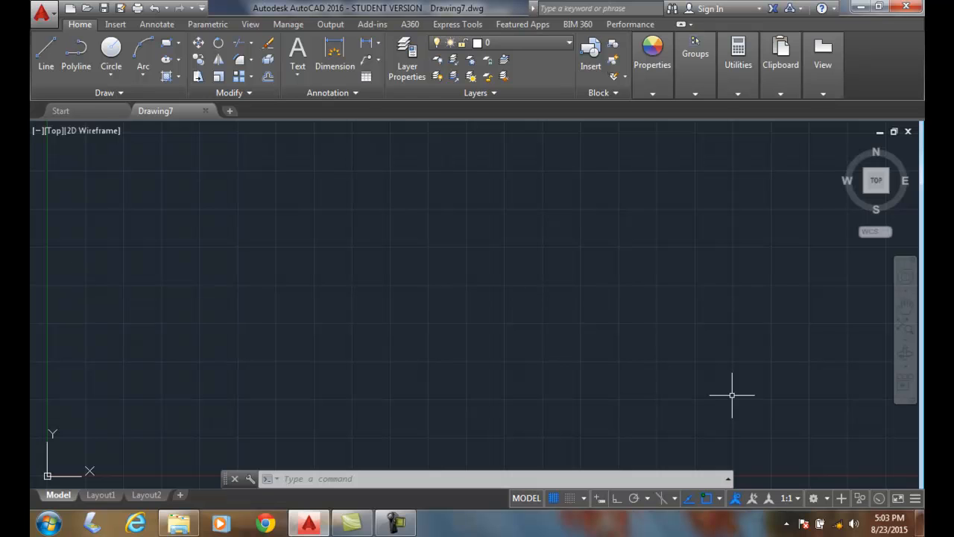
mouse_move(745, 395)
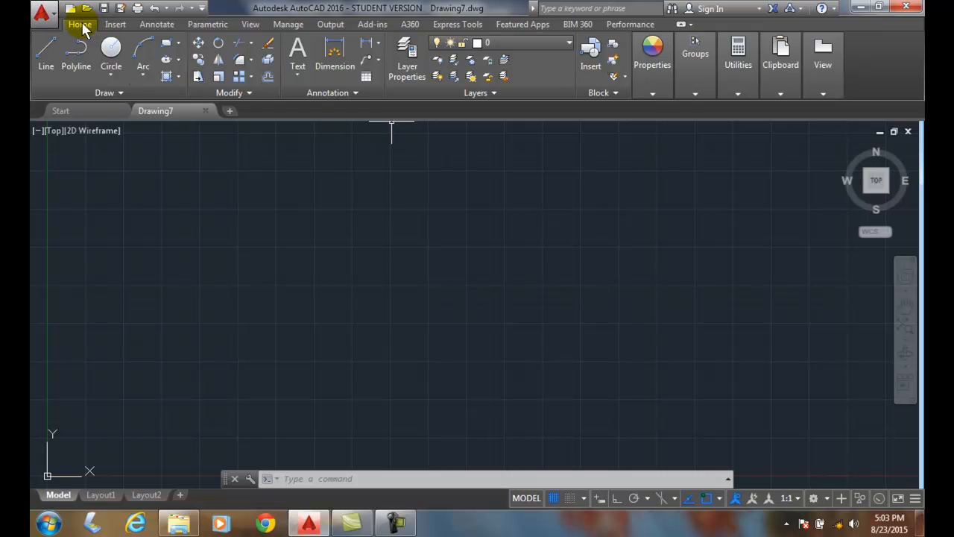
mouse_move(540, 46)
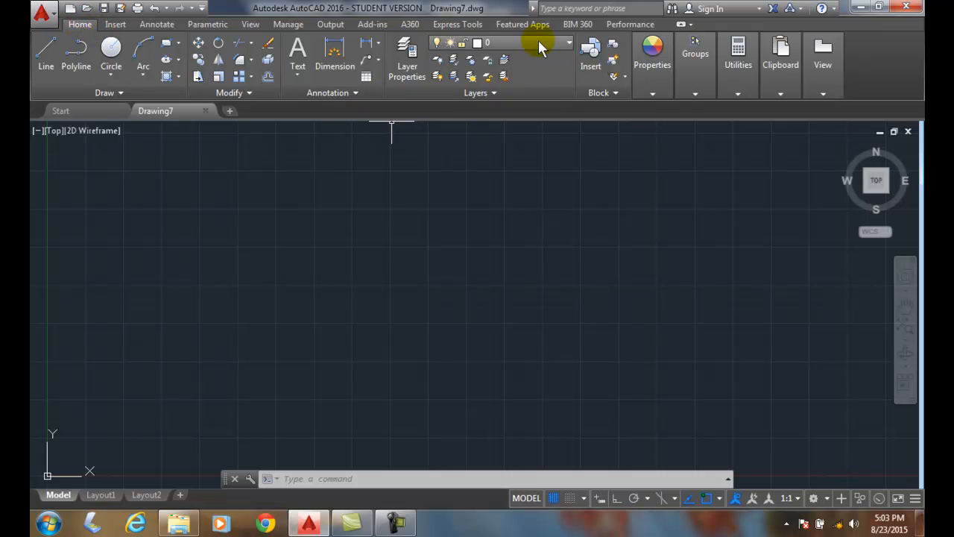
mouse_move(407, 72)
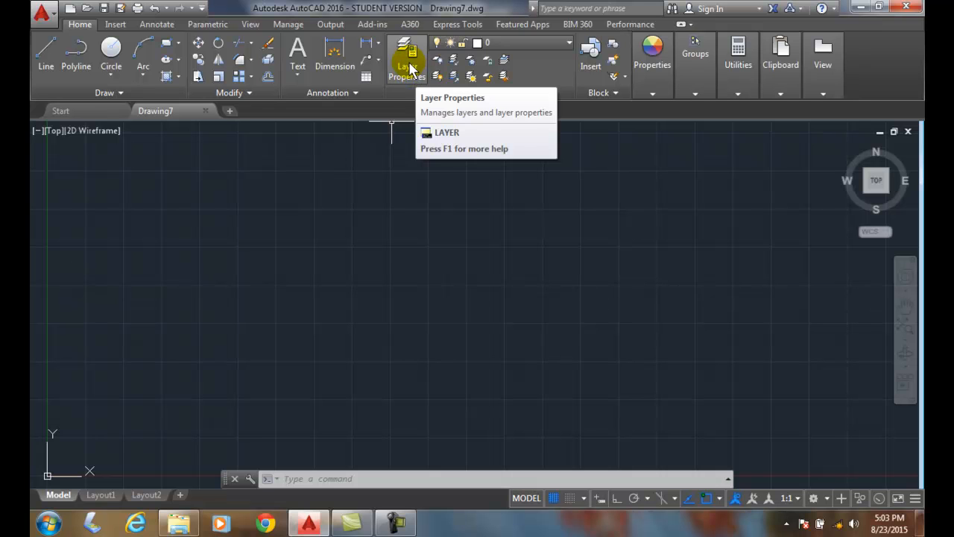
Step: Bring up the Layer Properties Manager, which lists only the default layer 0
left_click(407, 57)
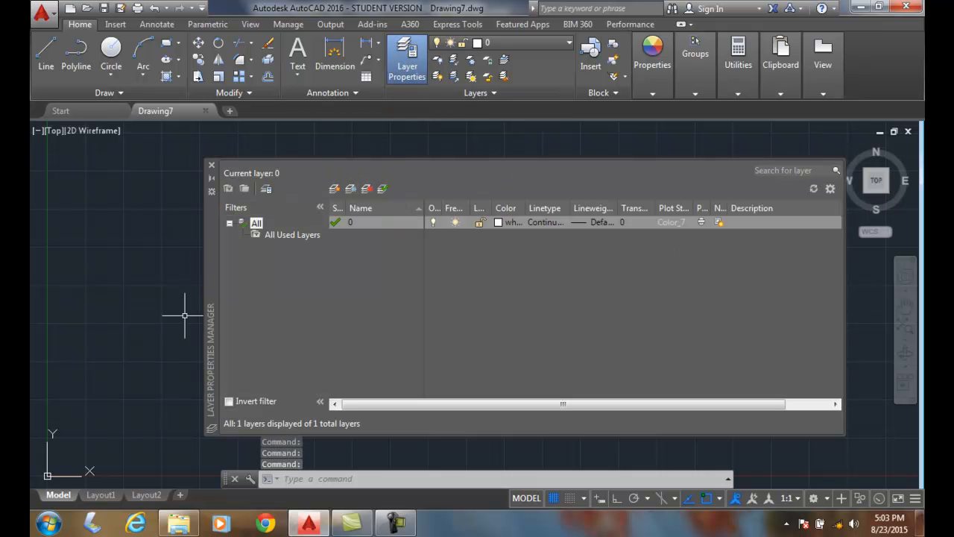
mouse_move(259, 308)
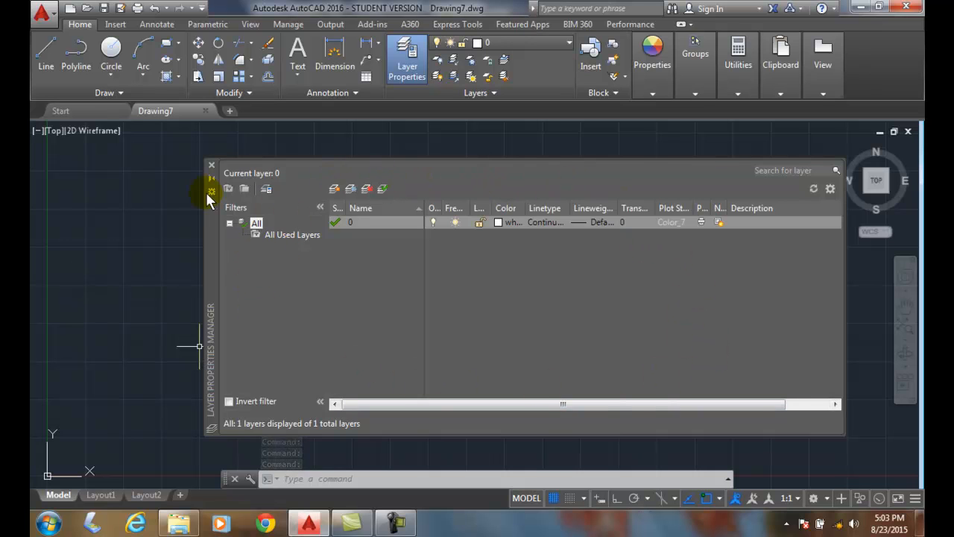
mouse_move(637, 291)
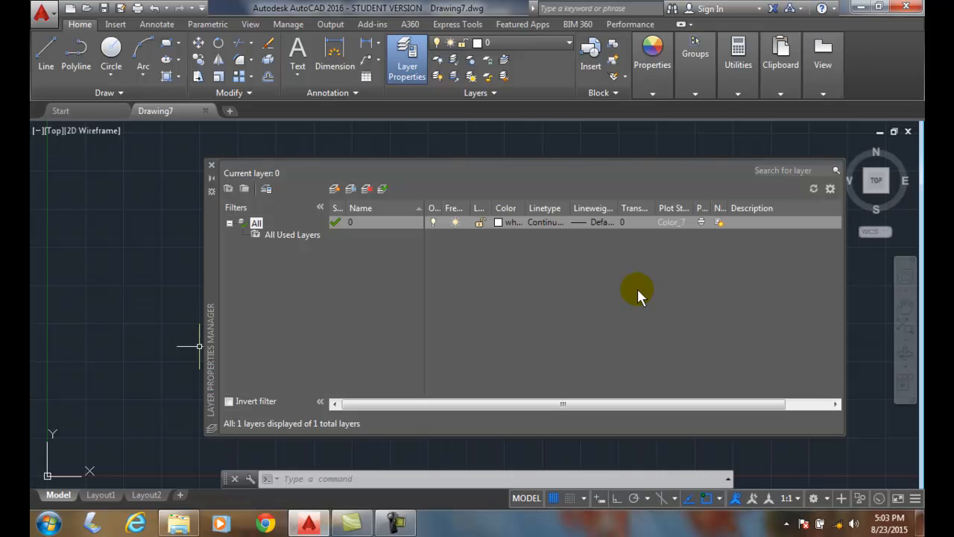
mouse_move(604, 289)
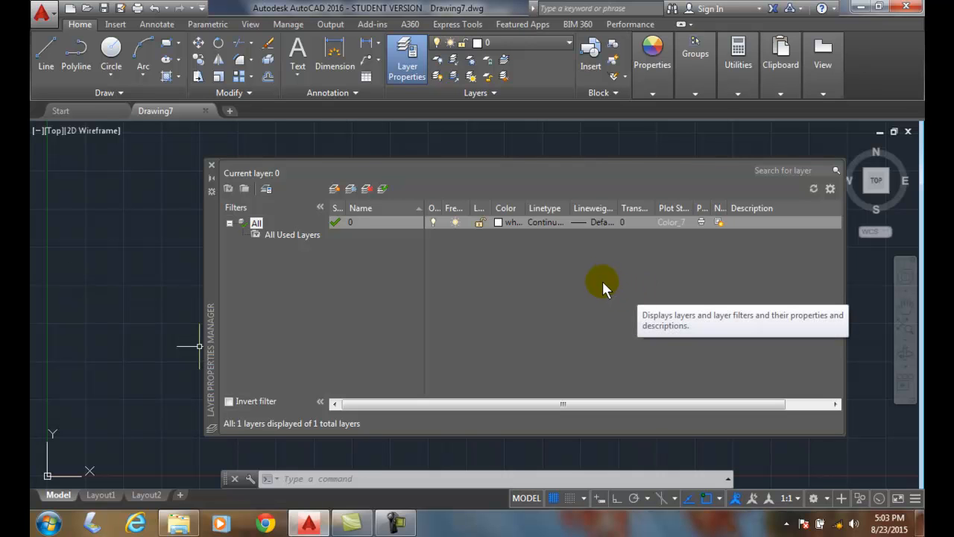
mouse_move(593, 295)
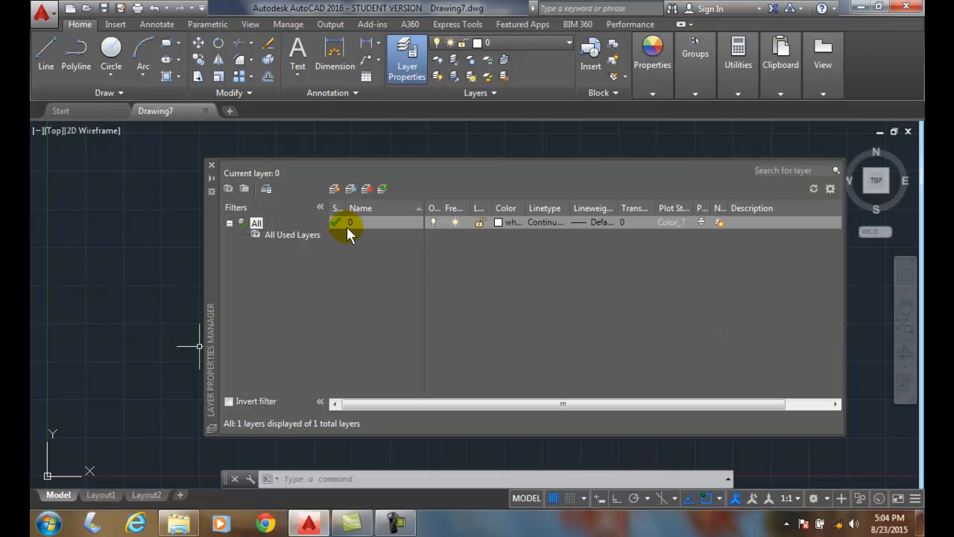
mouse_move(361, 226)
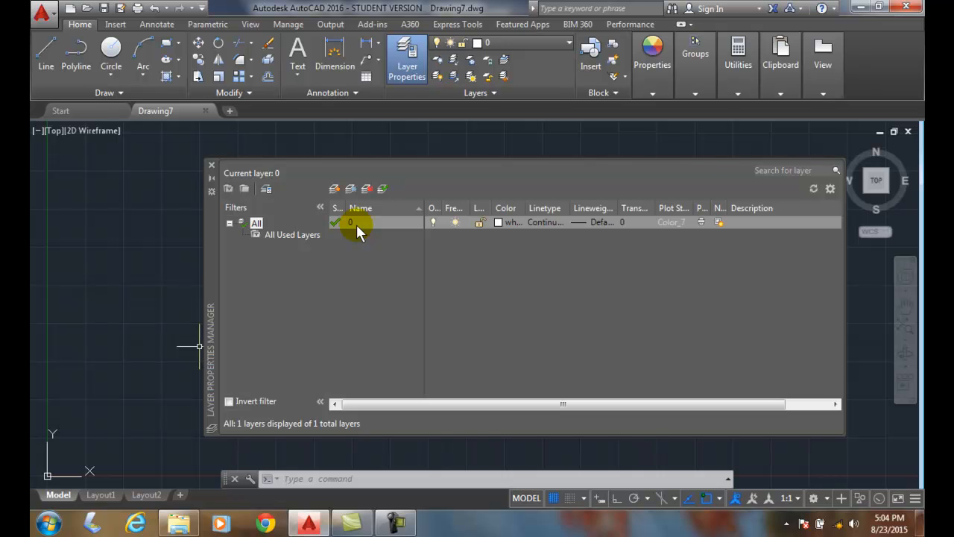
mouse_move(365, 237)
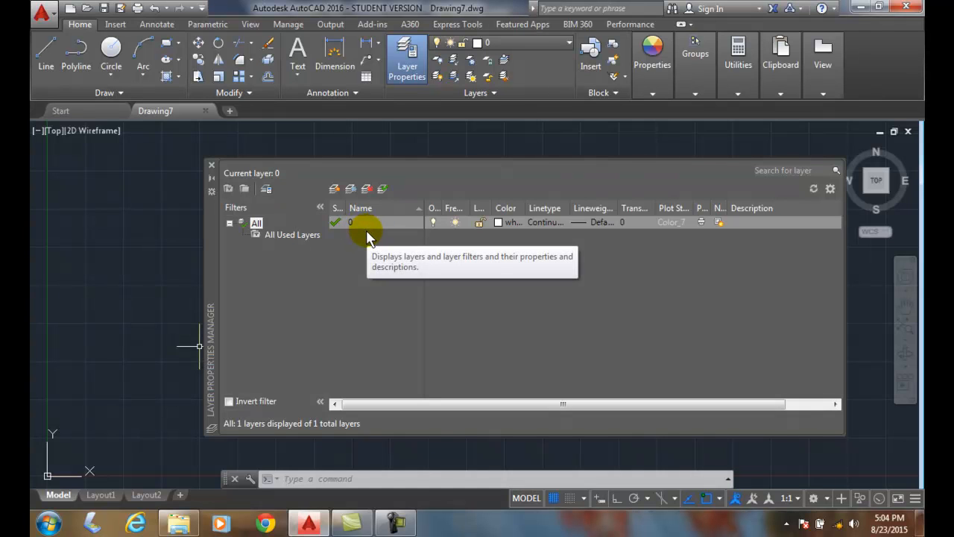
mouse_move(363, 244)
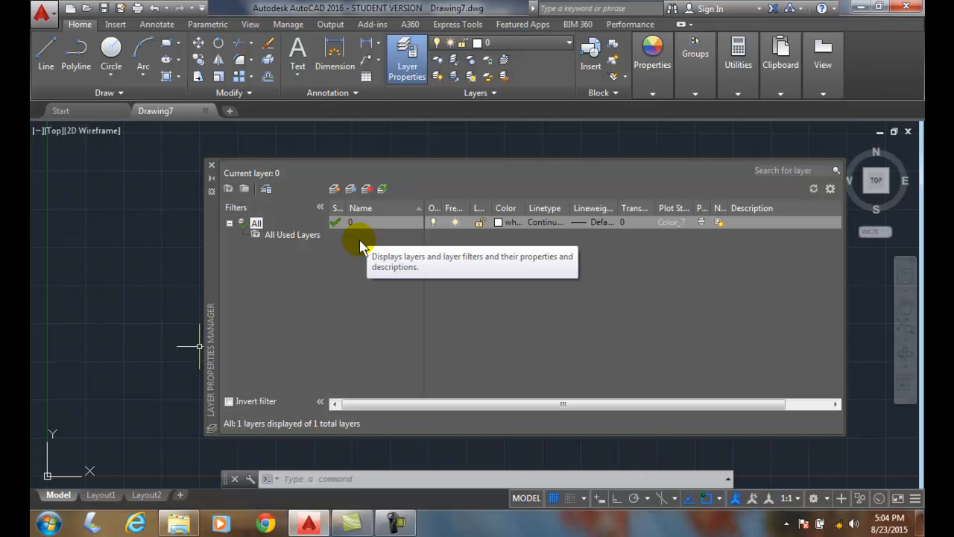
mouse_move(350, 223)
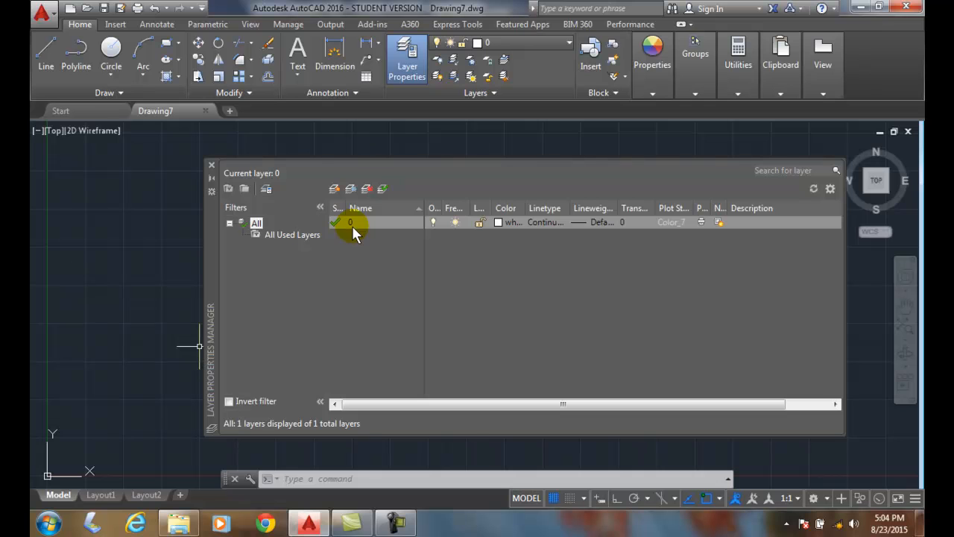
mouse_move(351, 254)
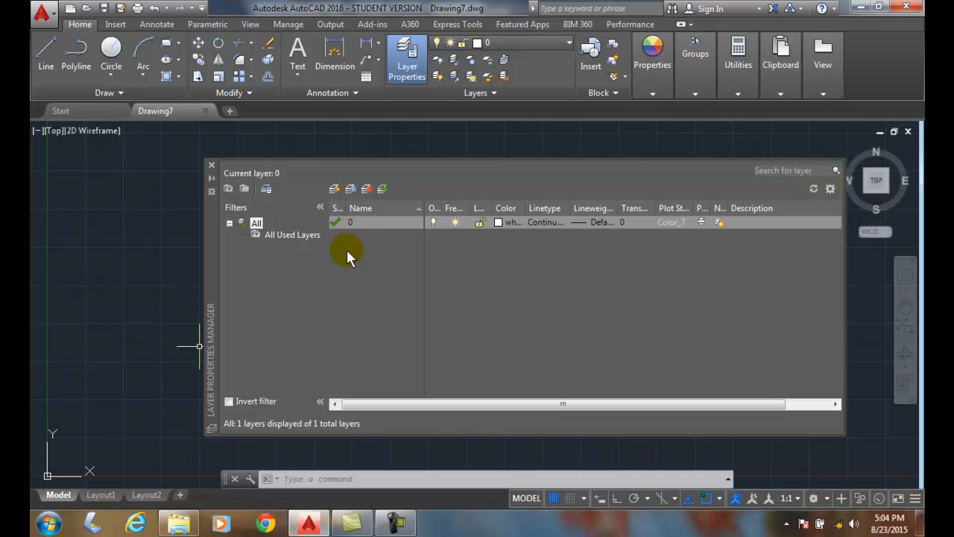
mouse_move(349, 251)
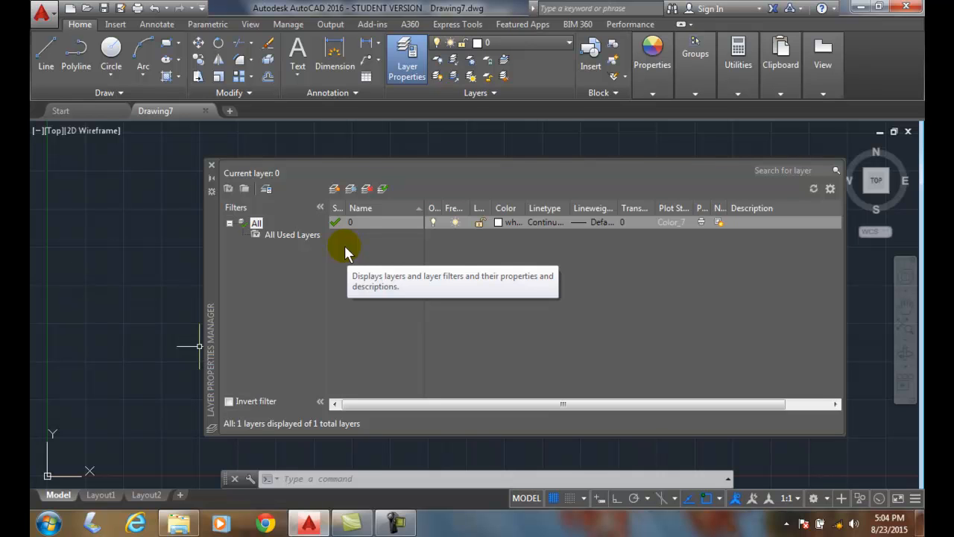
mouse_move(361, 253)
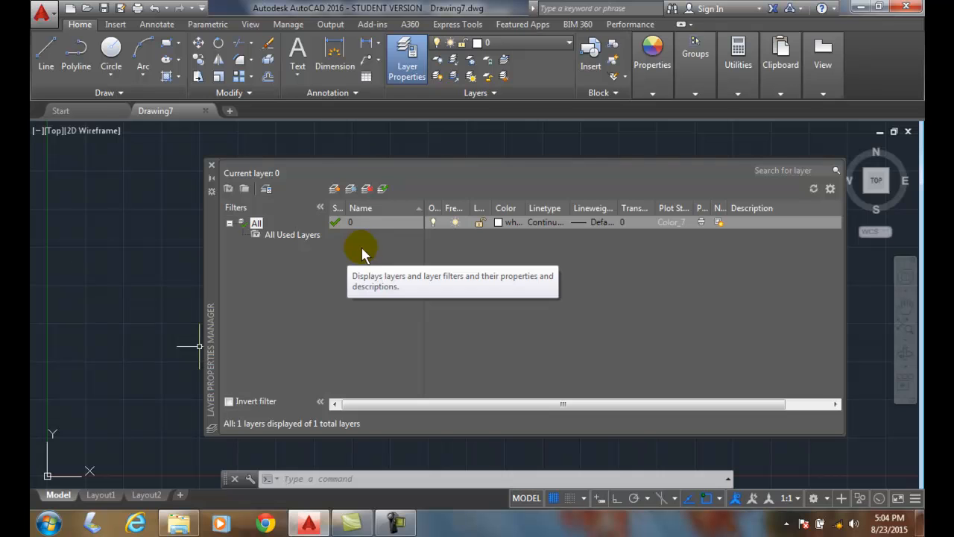
mouse_move(499, 261)
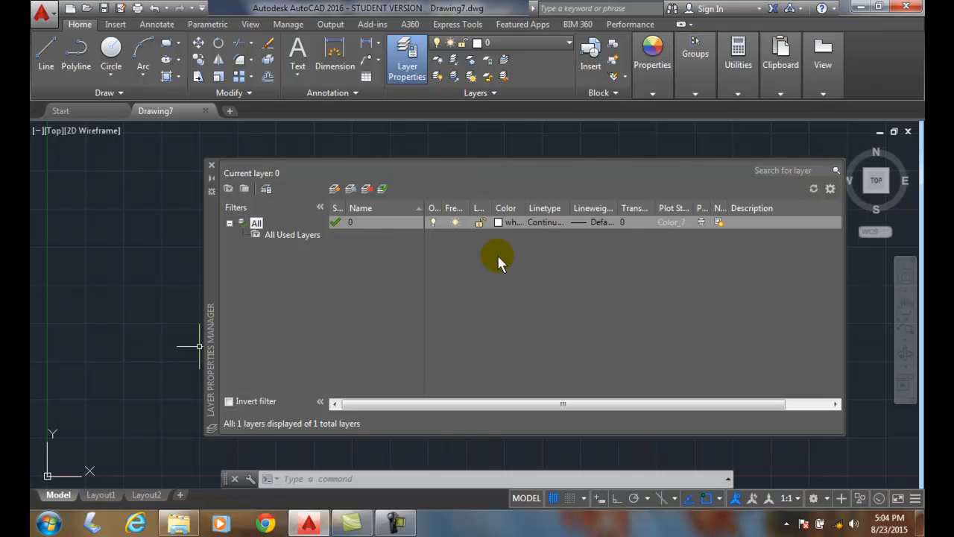
mouse_move(476, 313)
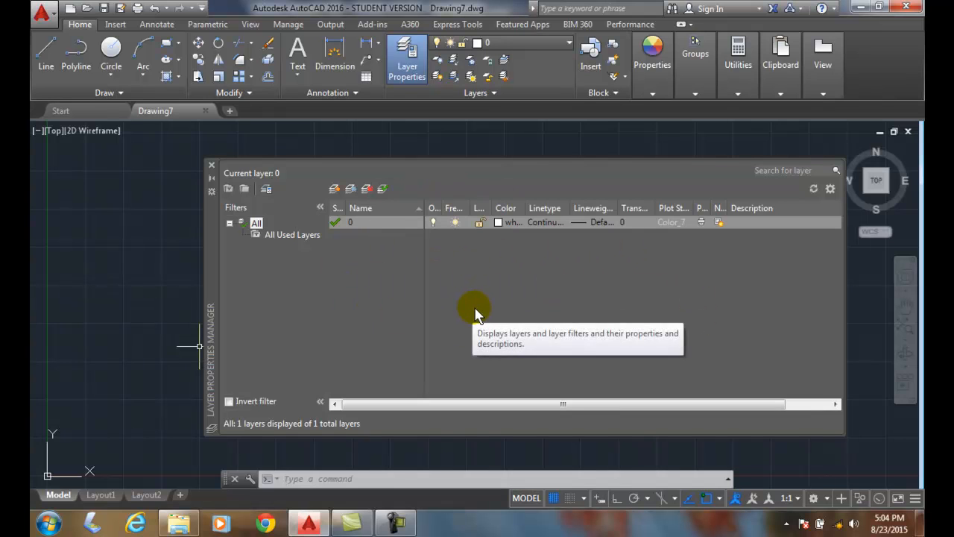
mouse_move(440, 286)
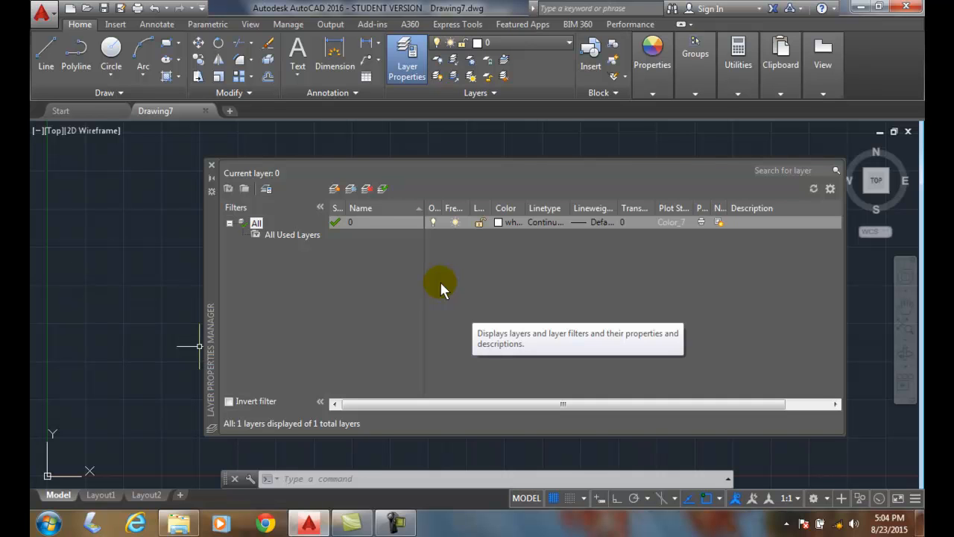